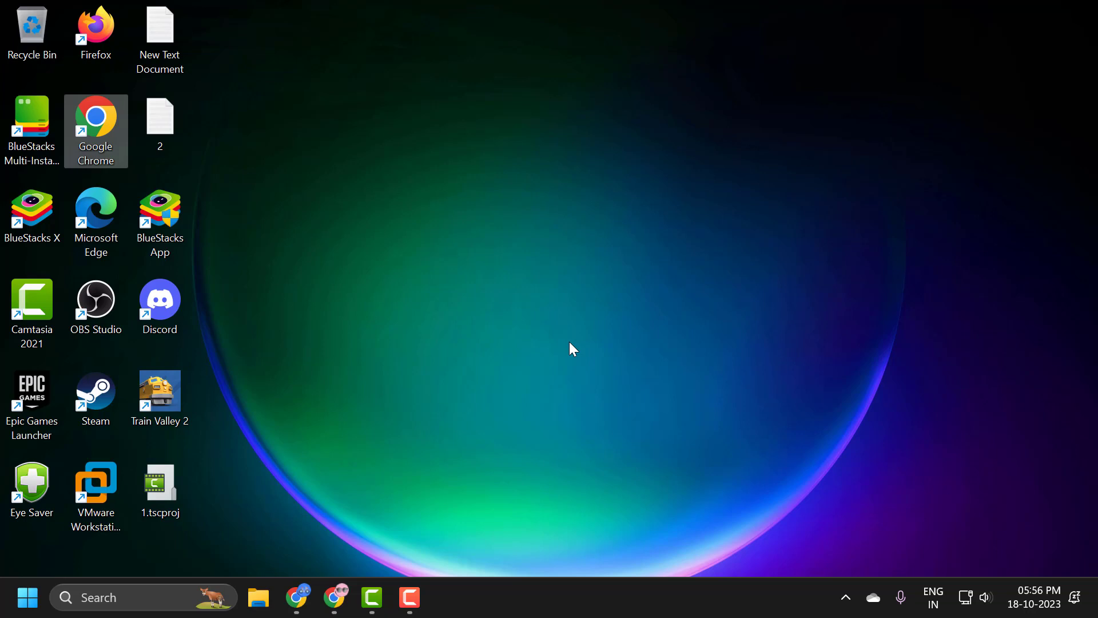
mouse_move(227, 552)
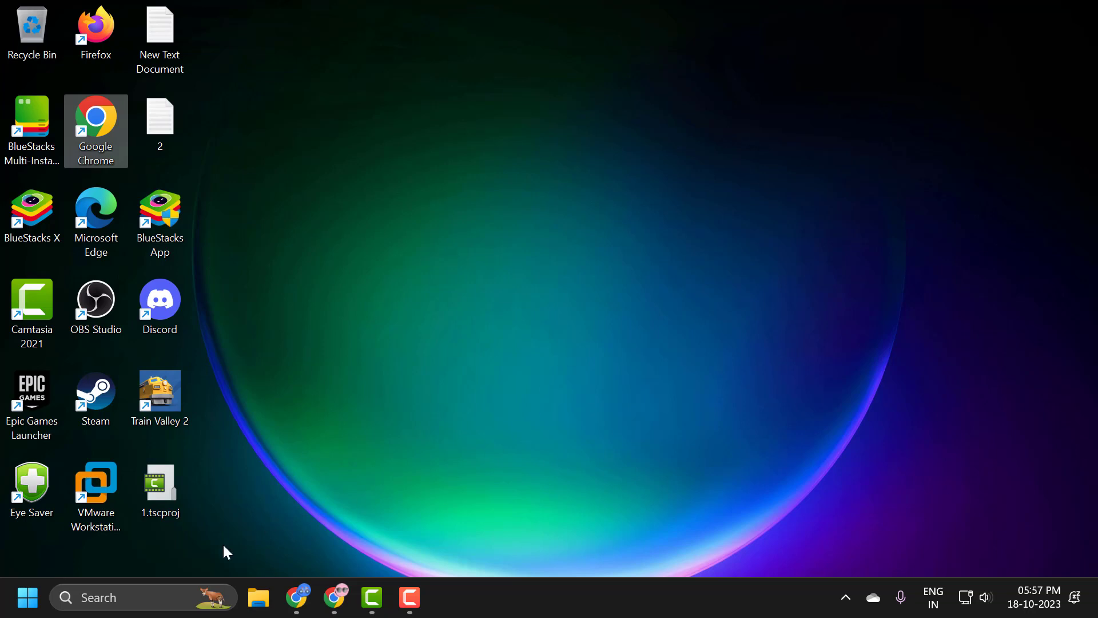
Step: Search Windows for 'task scheduler' and launch the Task Scheduler app
click(140, 597)
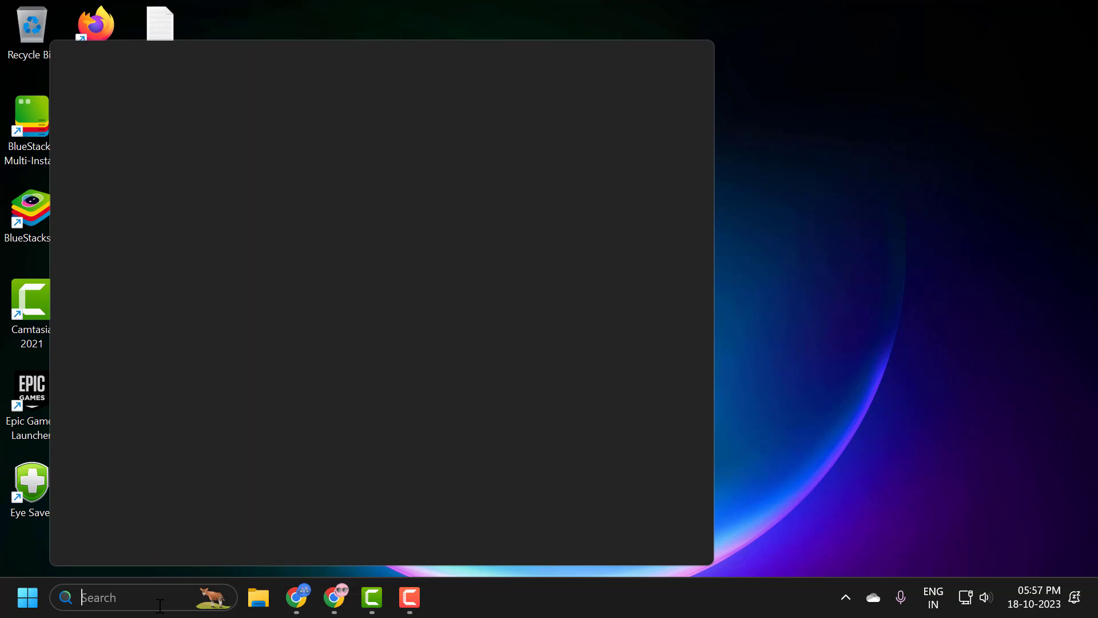
text(task scheduler)
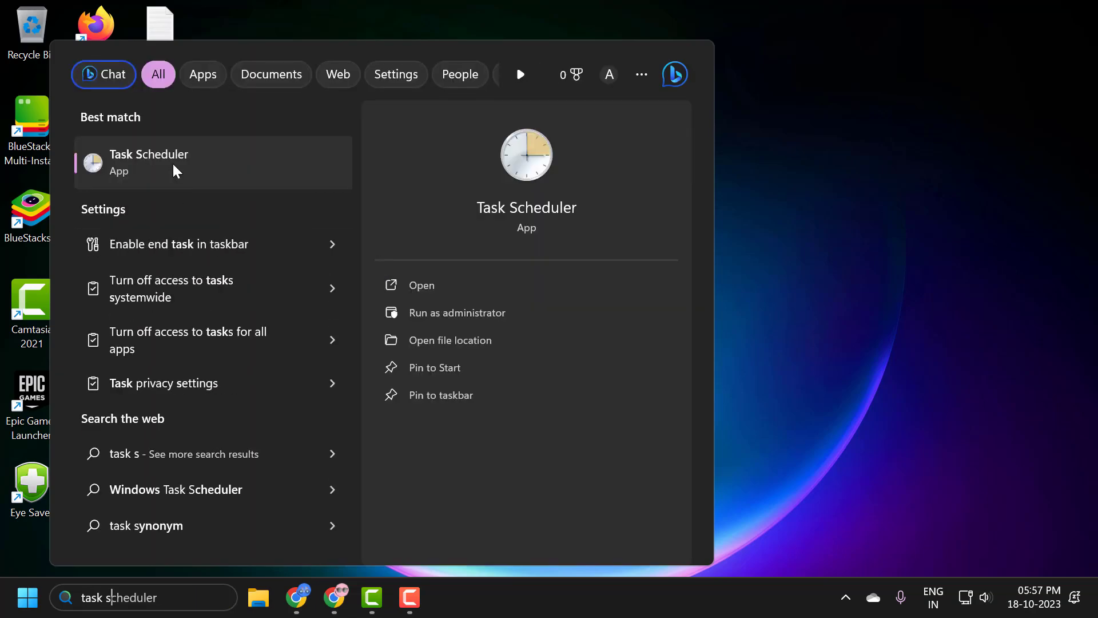
click(149, 161)
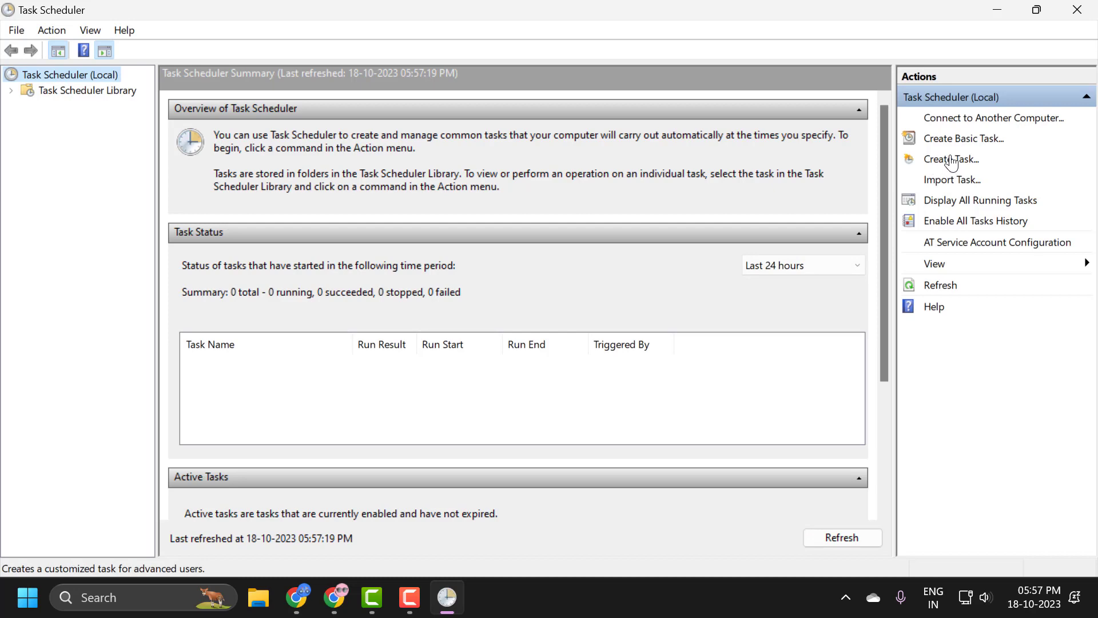
Step: Create a task named 'command example' with highest privileges, configured for Windows 10
click(951, 160)
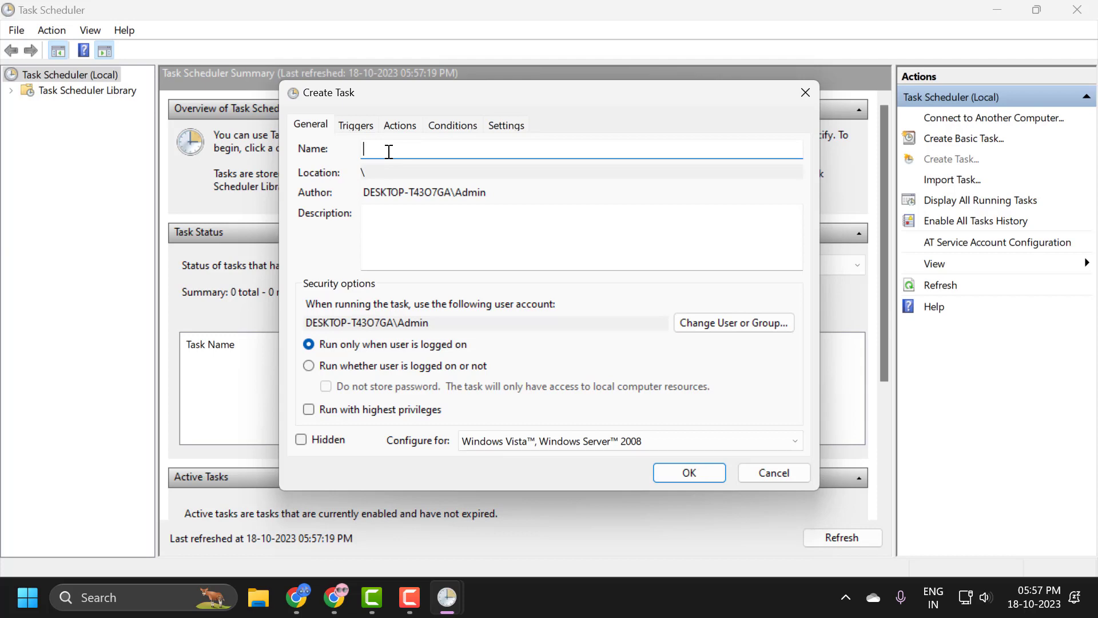
text(command)
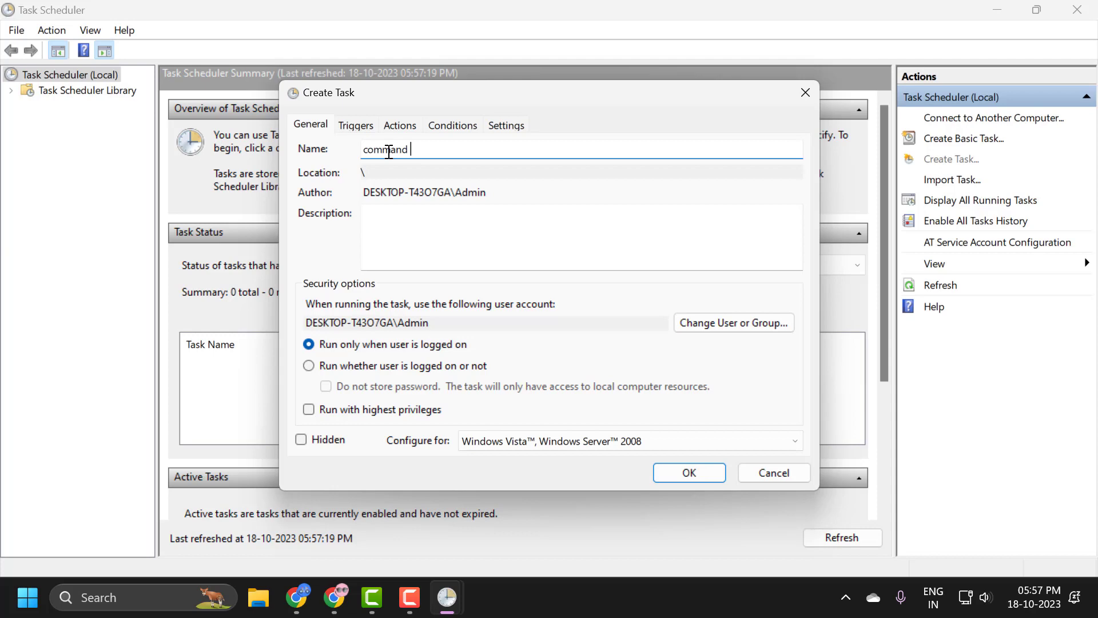
text(example)
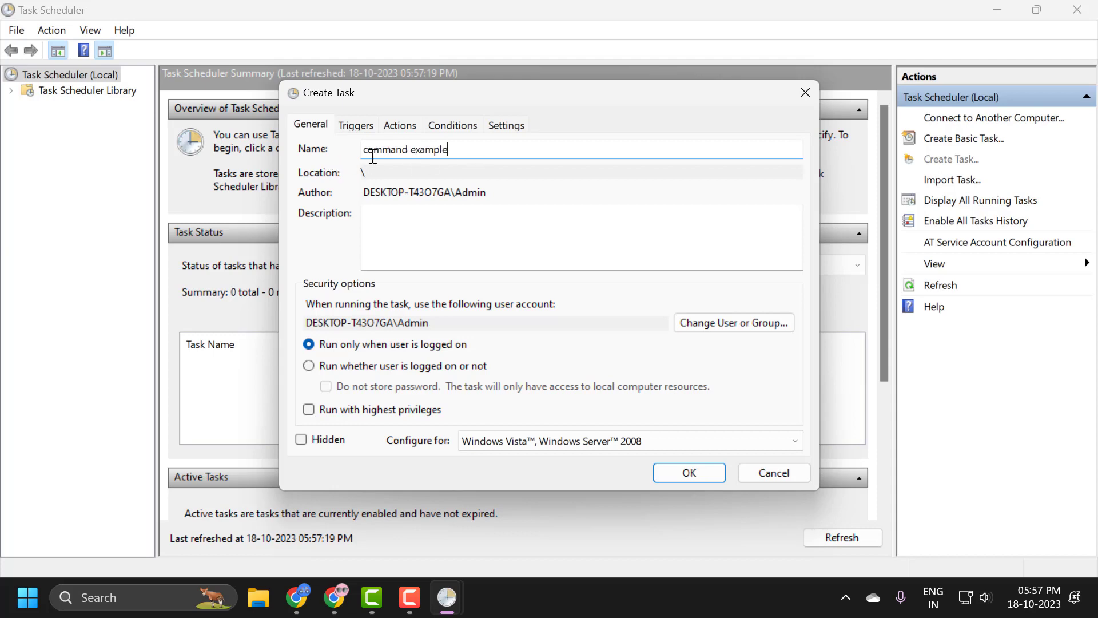
click(309, 409)
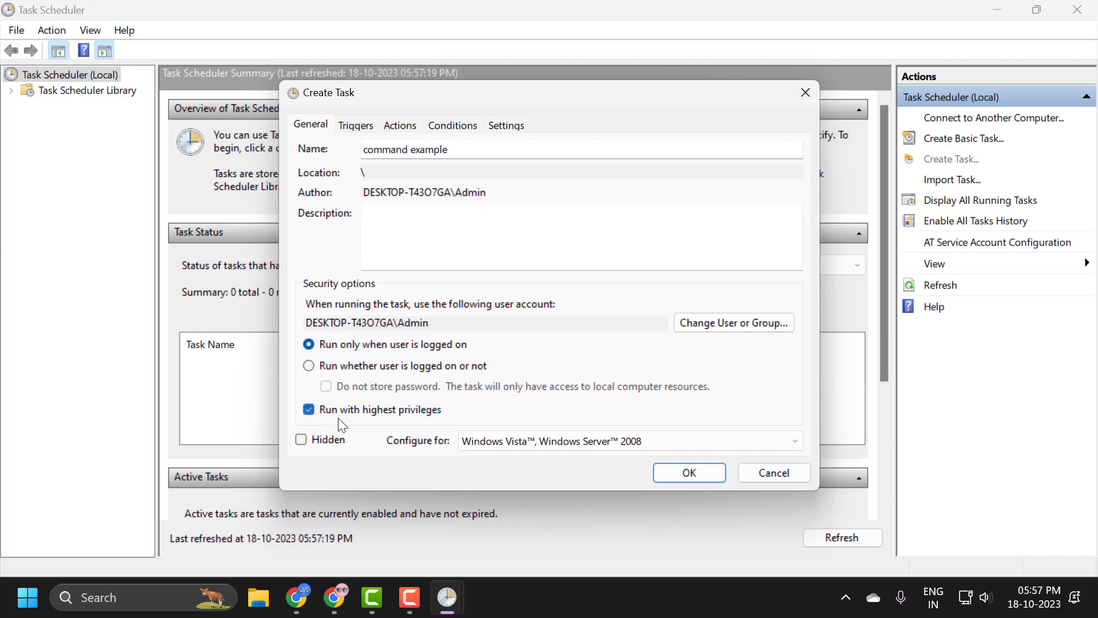
mouse_move(405, 421)
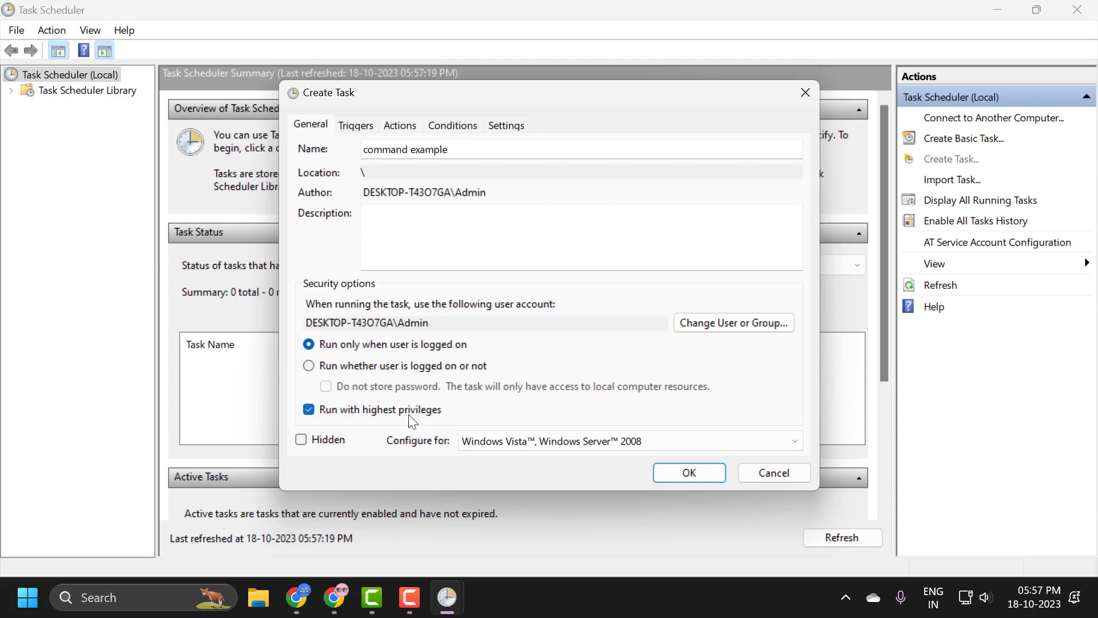
mouse_move(417, 424)
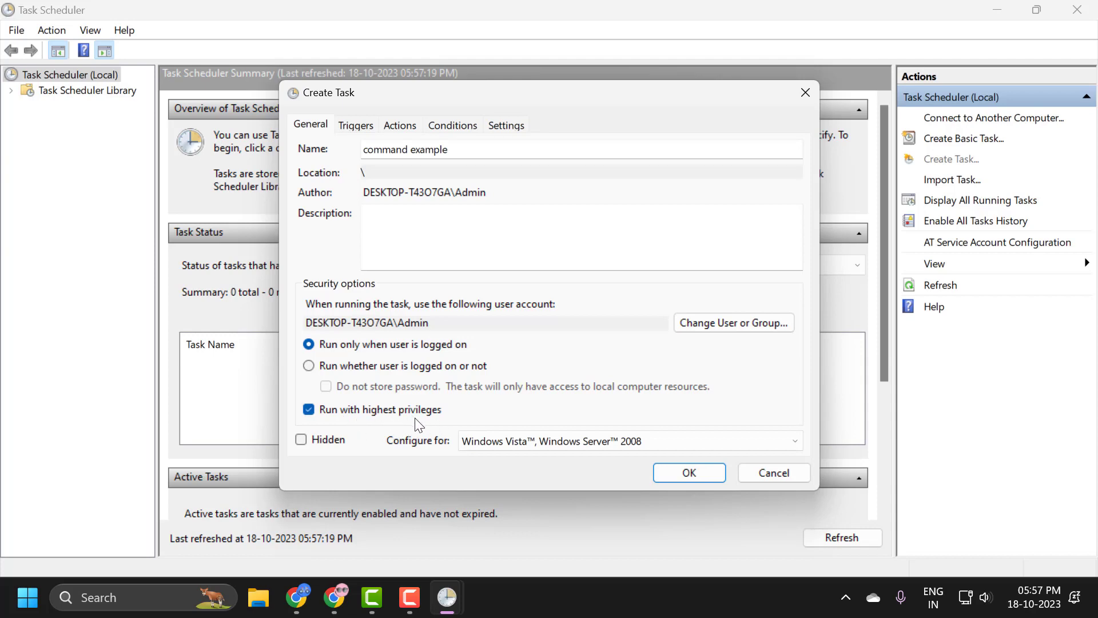
mouse_move(369, 419)
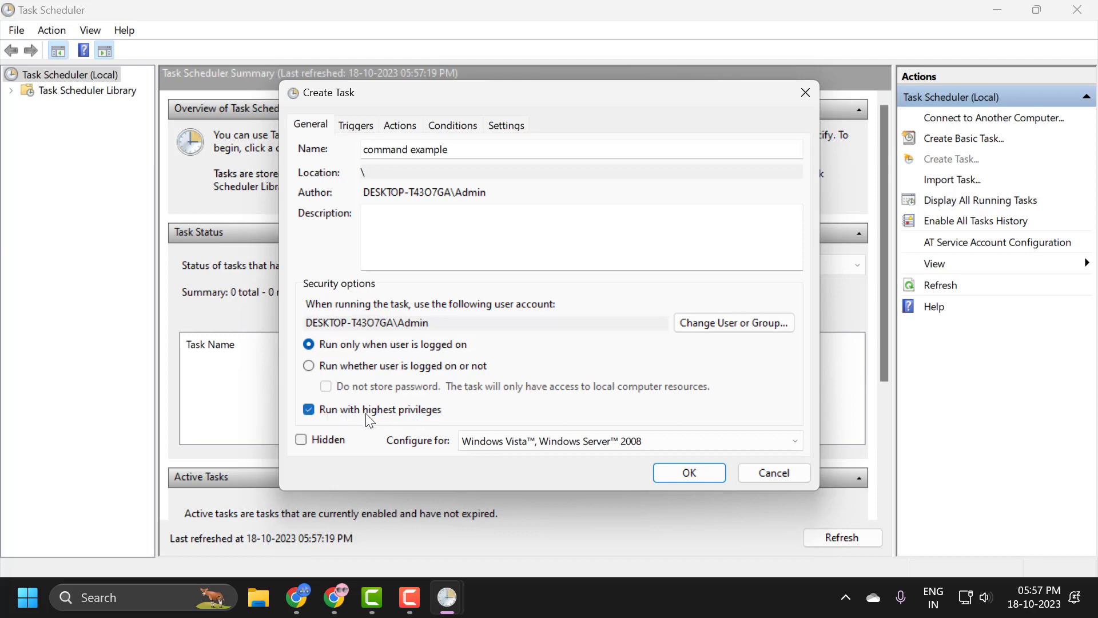
mouse_move(397, 453)
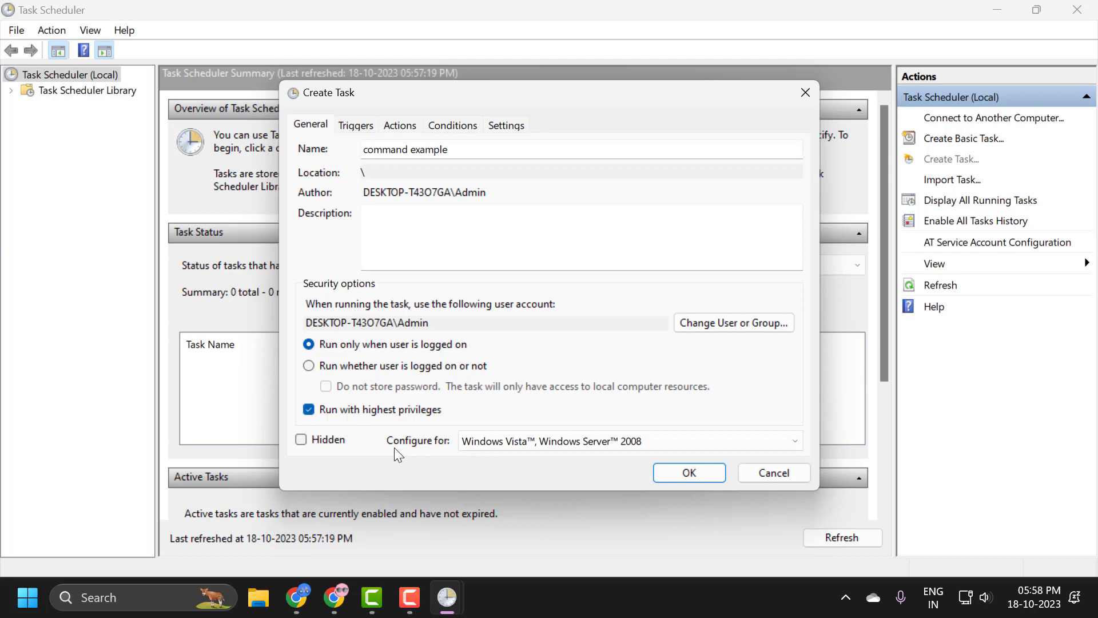
click(794, 441)
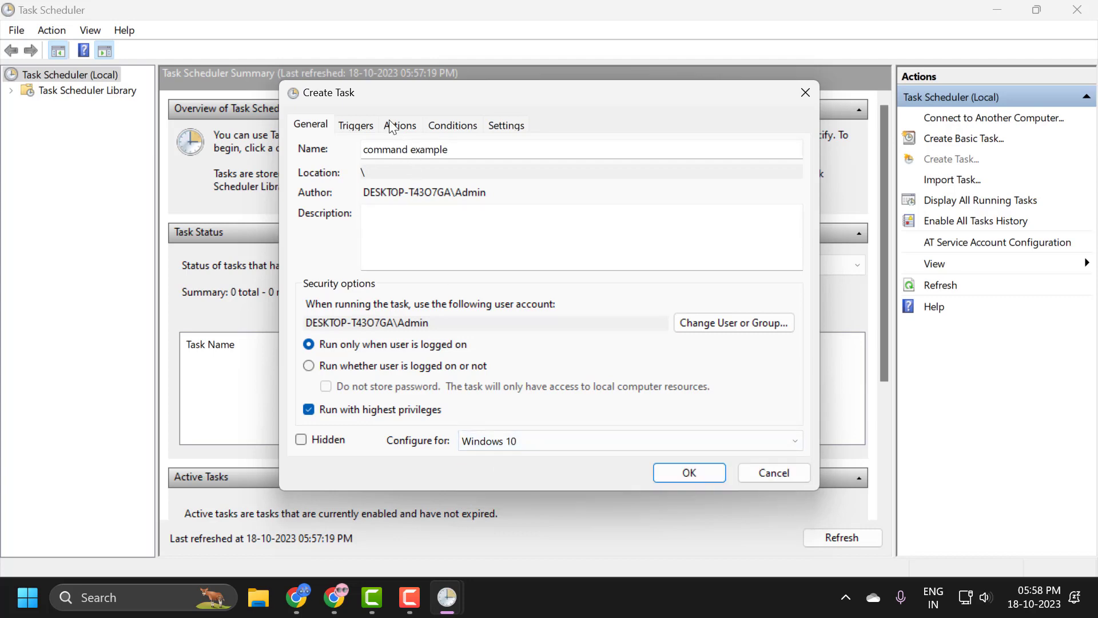
Step: Add a new trigger that begins the task At startup
click(355, 125)
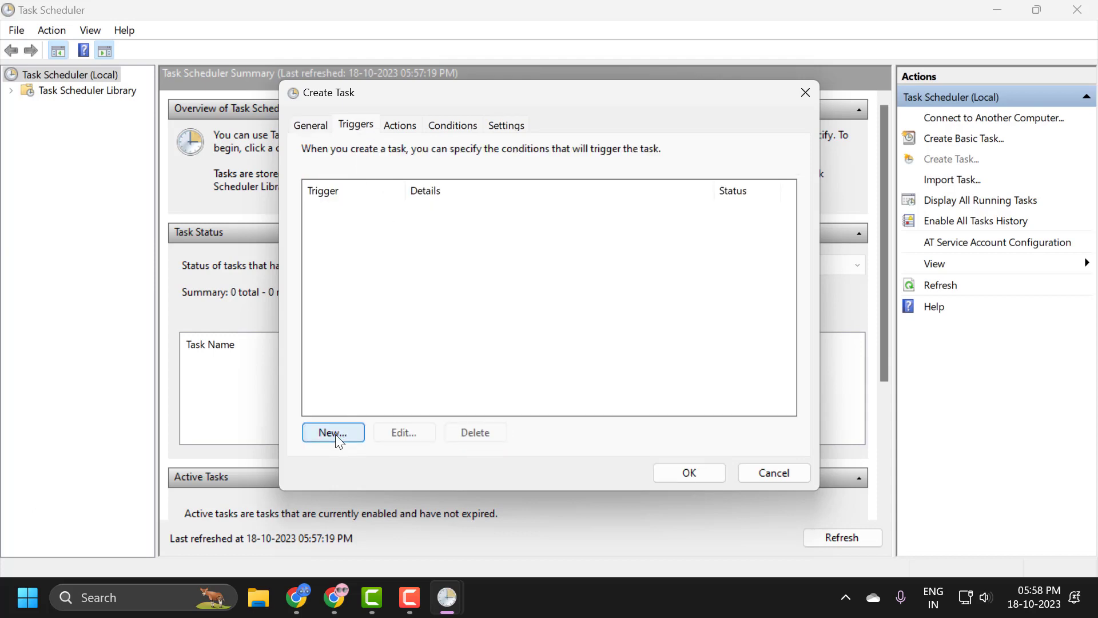
click(333, 433)
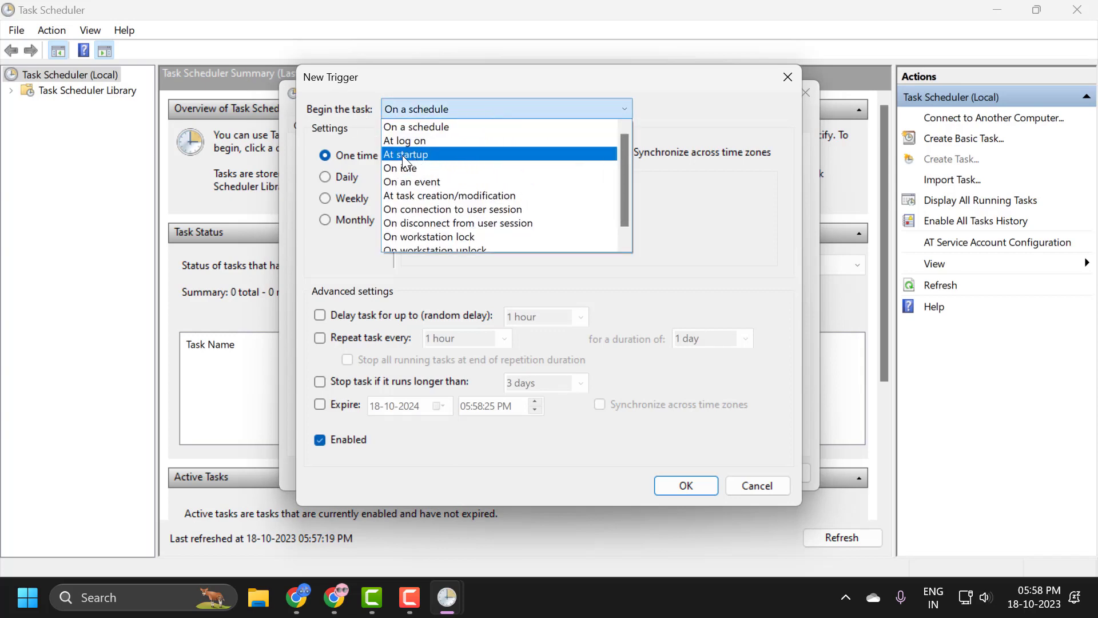
click(406, 153)
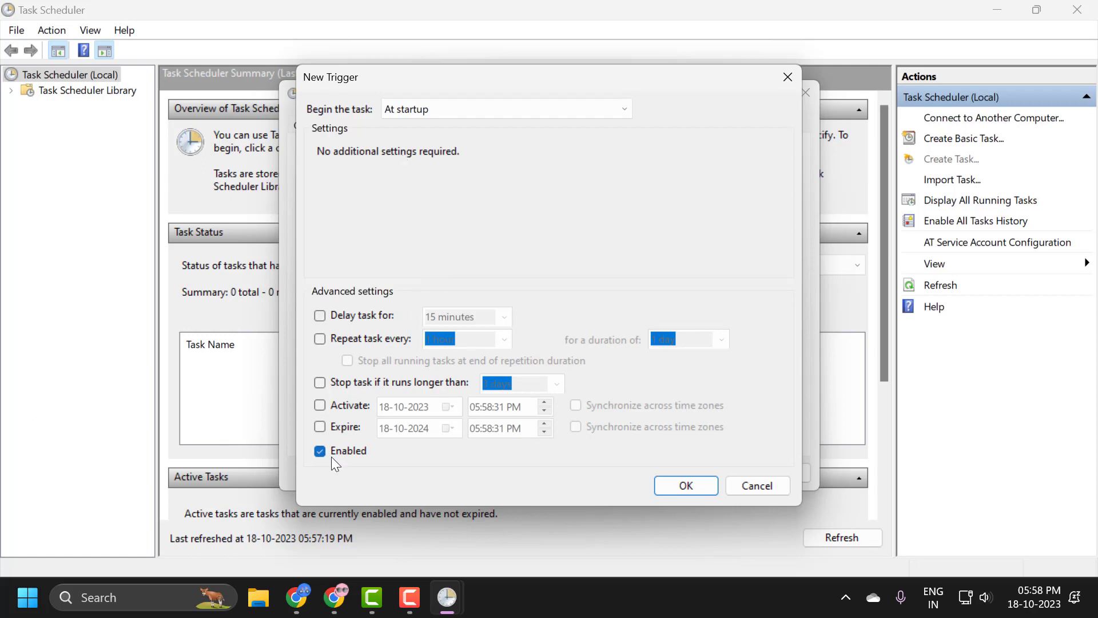
mouse_move(606, 440)
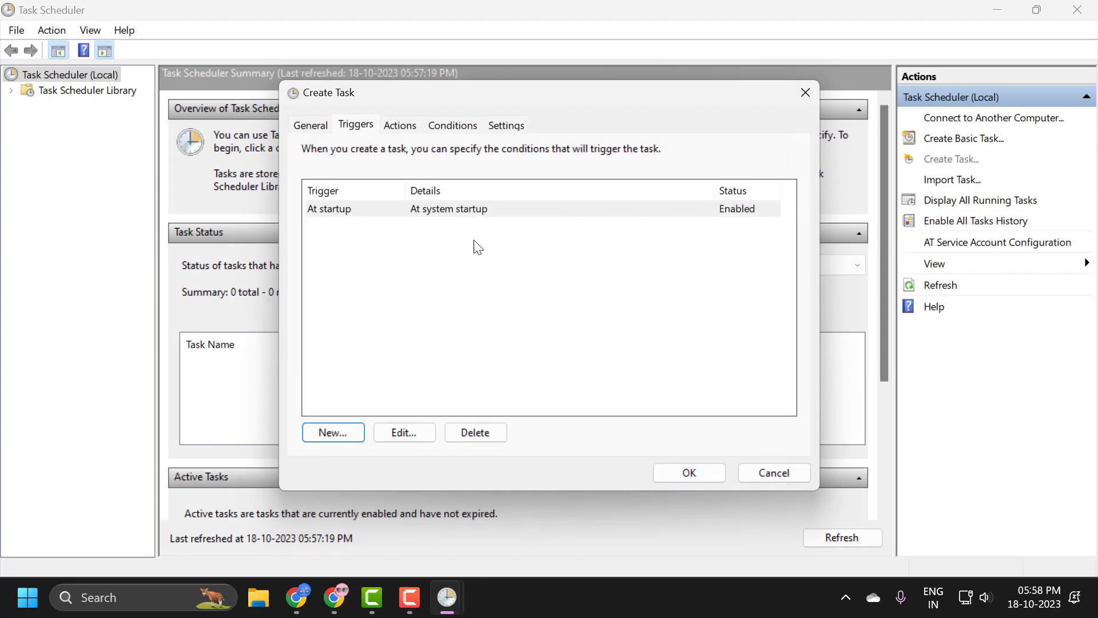
Step: Start a new action and select the example cmd.exe /k command line in Notepad
click(400, 126)
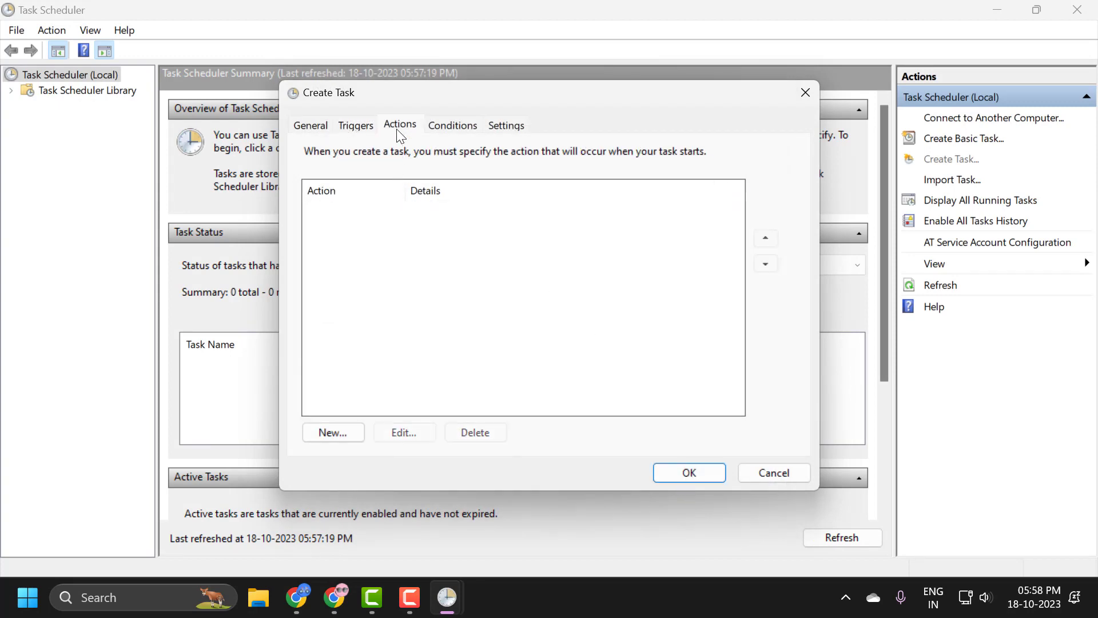
click(332, 433)
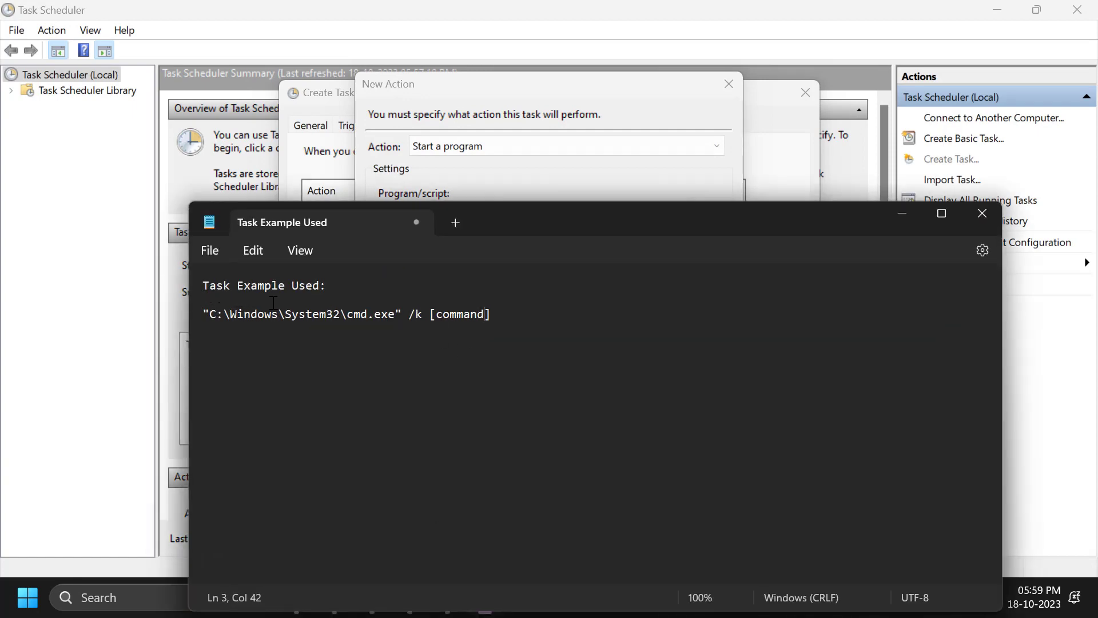
triple_click(347, 314)
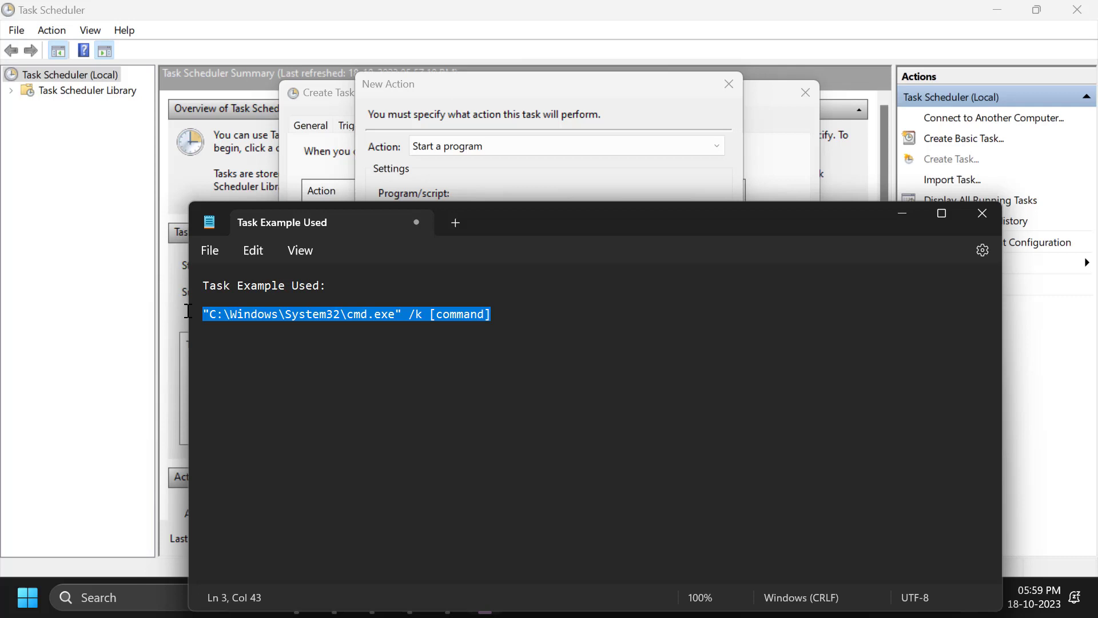
mouse_move(818, 195)
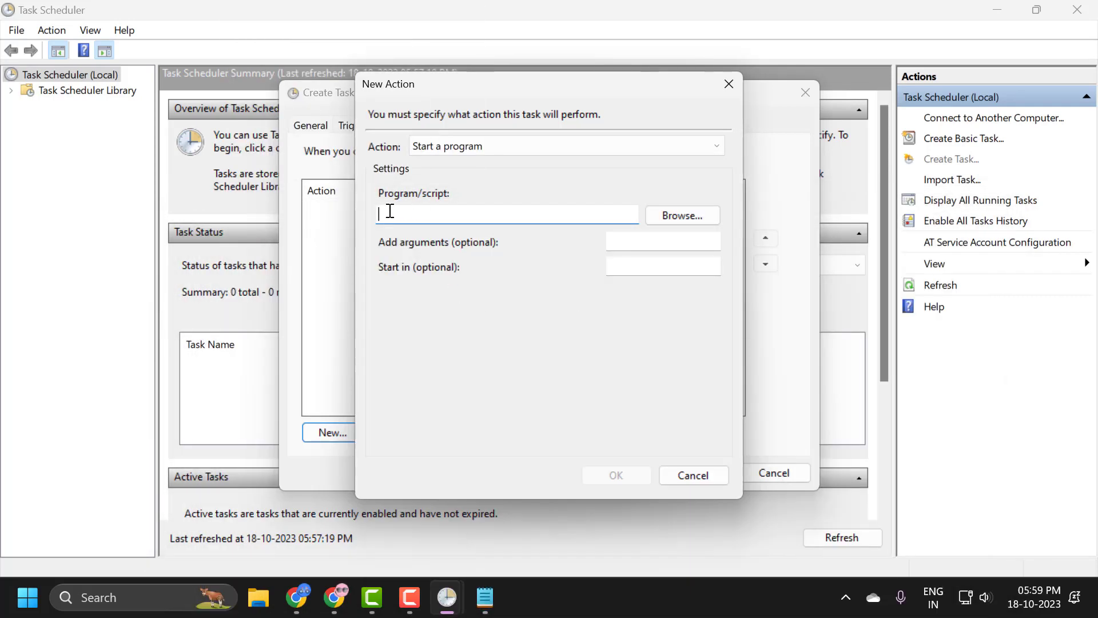
Step: Paste the cmd.exe /k command as the program, replacing [command] with sfc /scannow
right_click(505, 212)
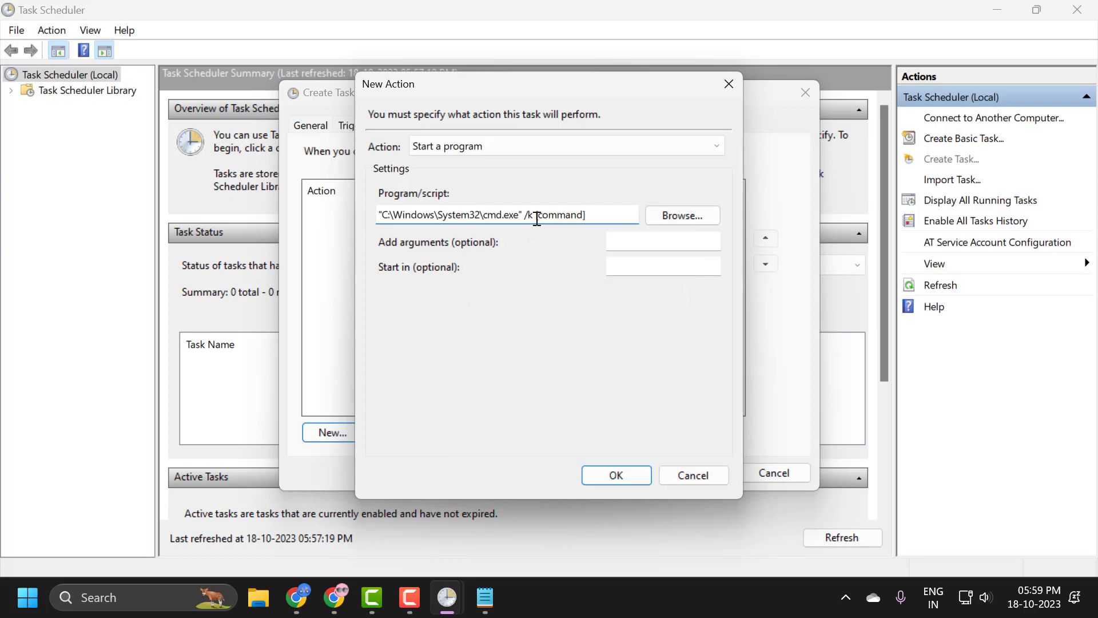
double_click(561, 215)
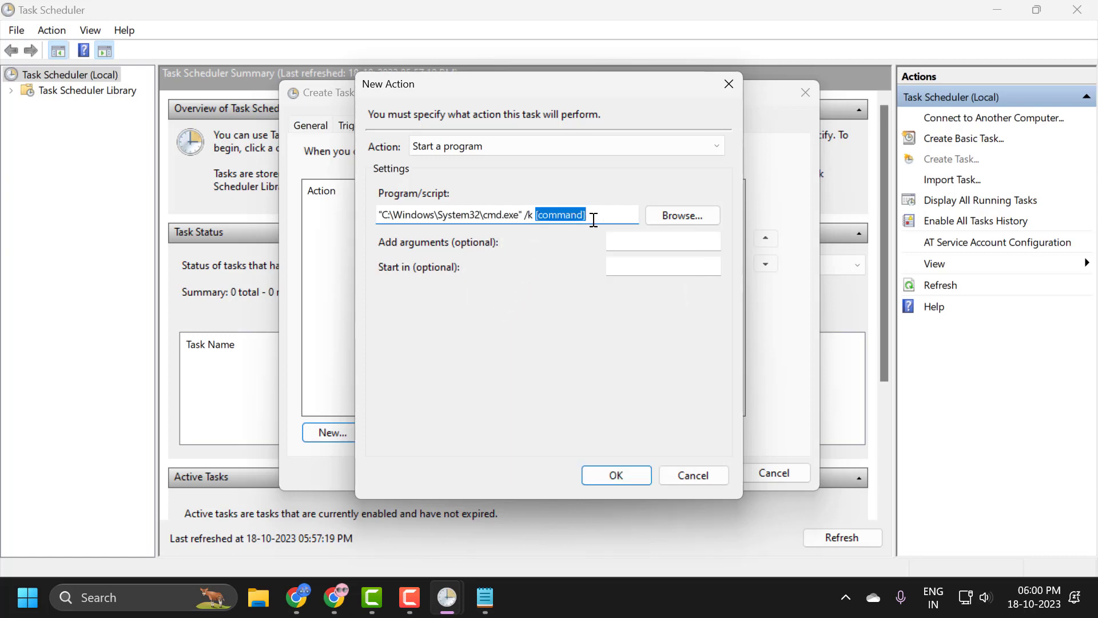
key(Delete)
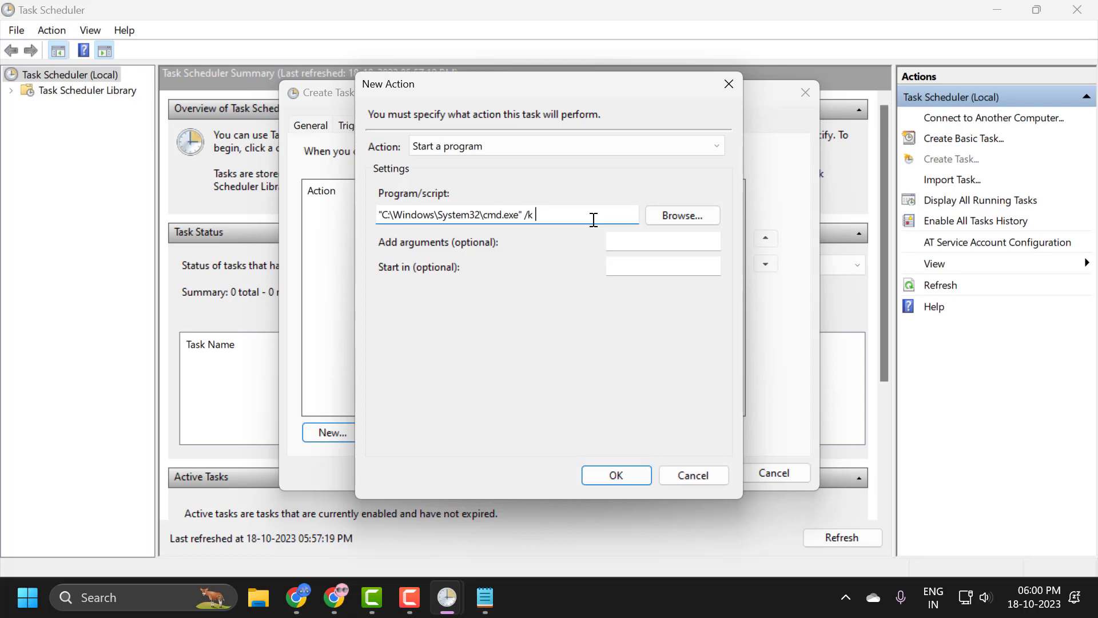
text(sfc /scannow)
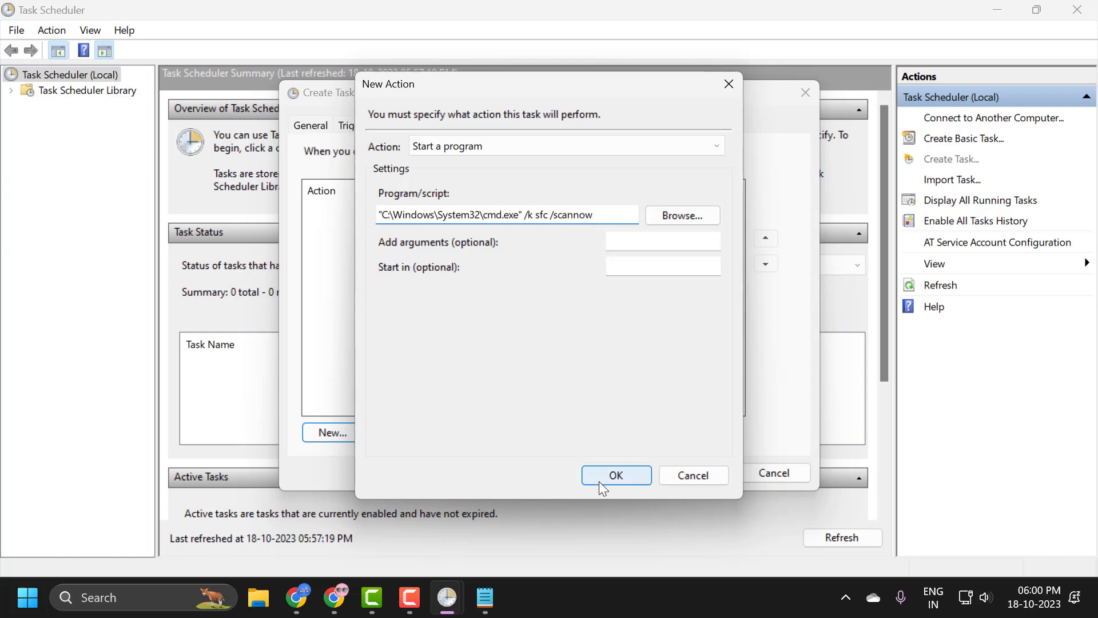
Step: Accept the action, split the arguments, and save the task
click(615, 475)
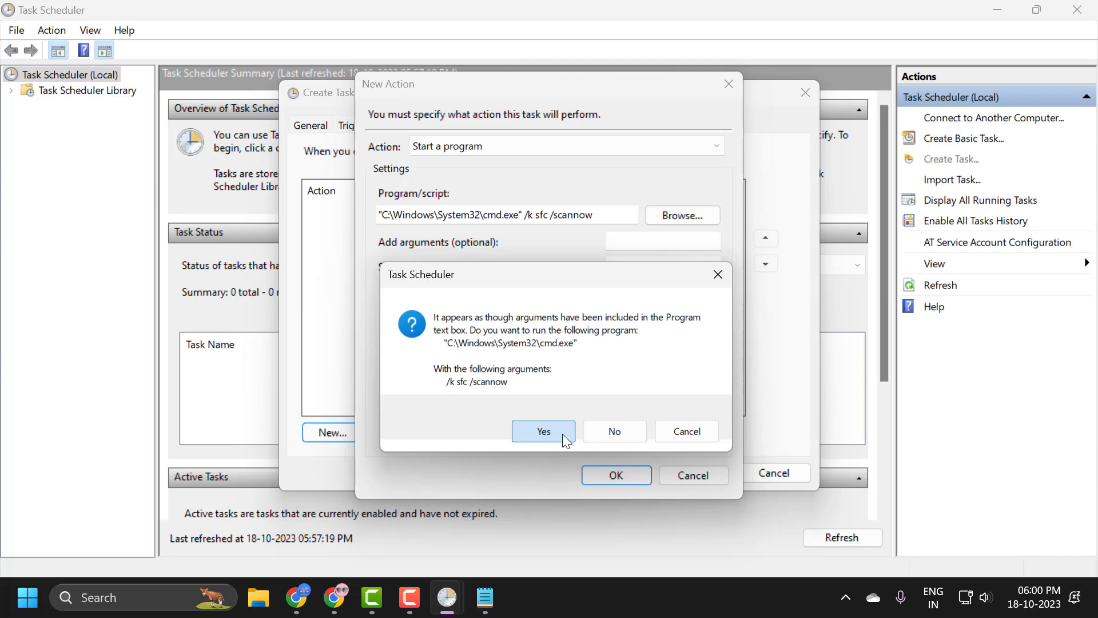
click(543, 431)
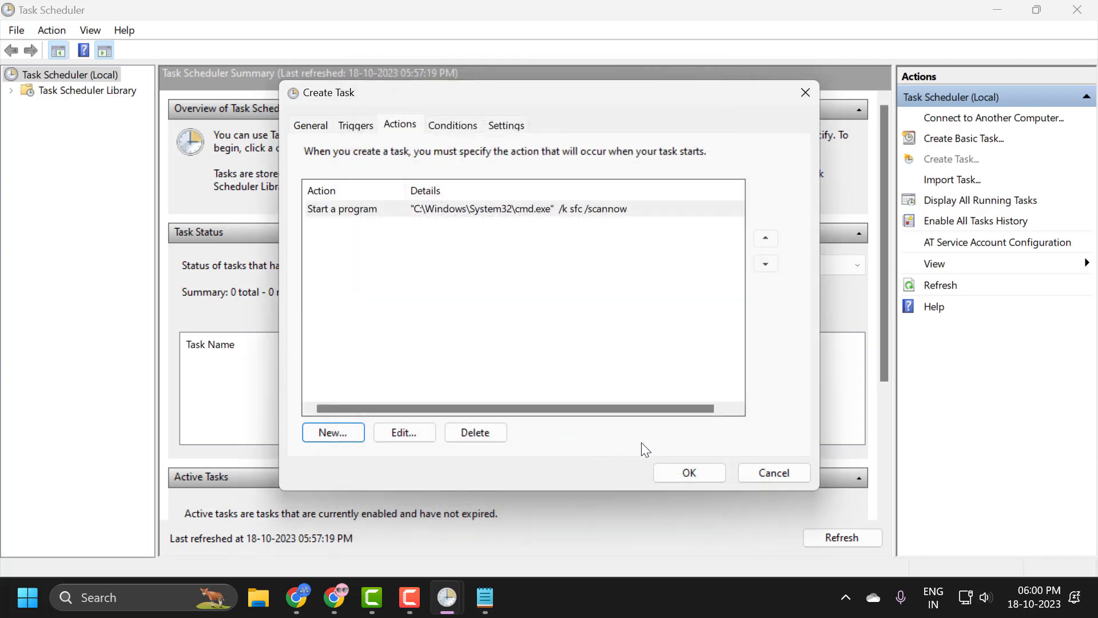
click(687, 472)
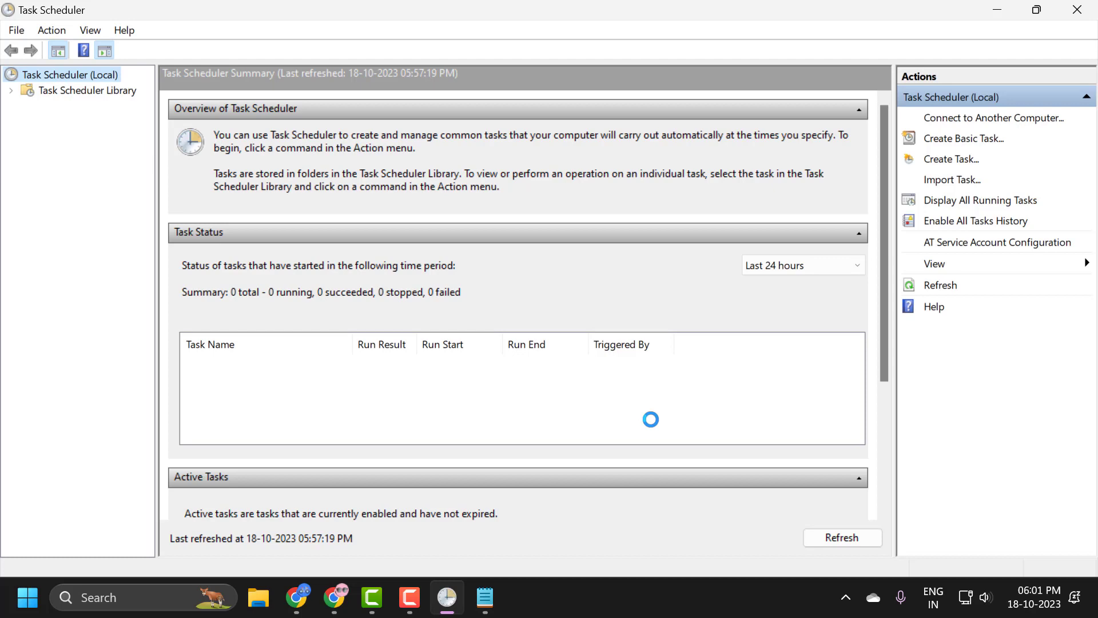
Step: Open Task Scheduler Library and review command example's properties: startup trigger, highest privileges
click(87, 90)
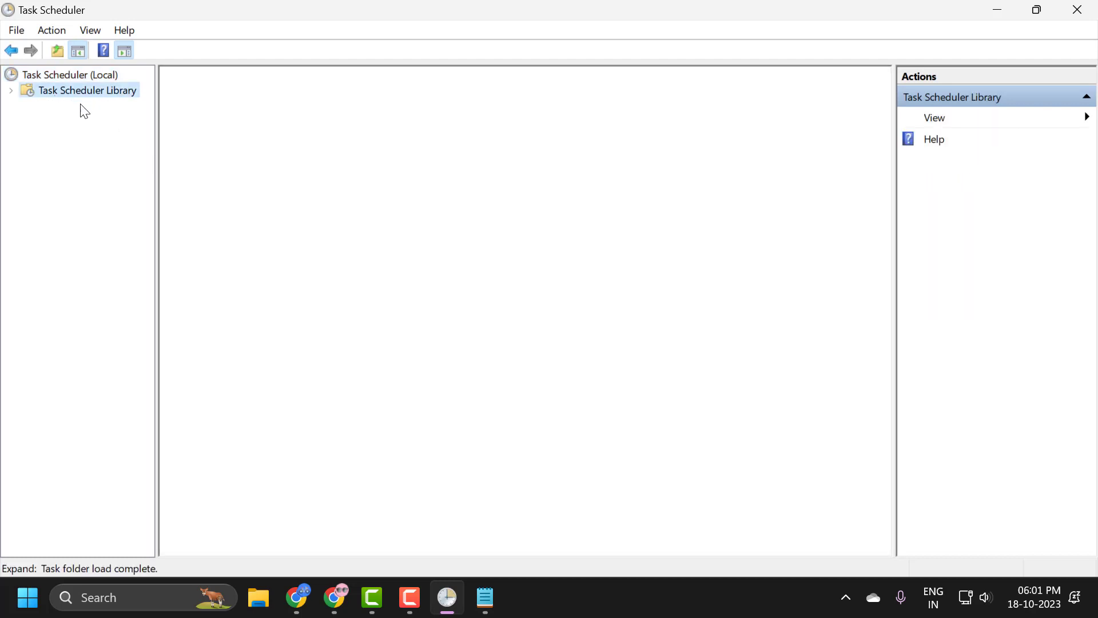
click(87, 90)
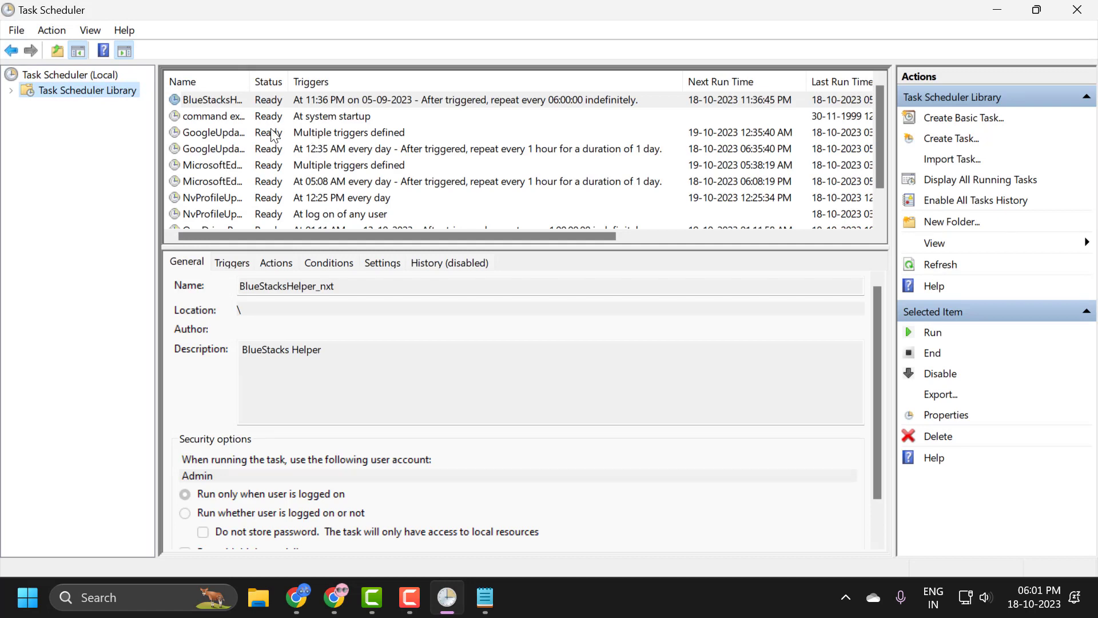
click(212, 116)
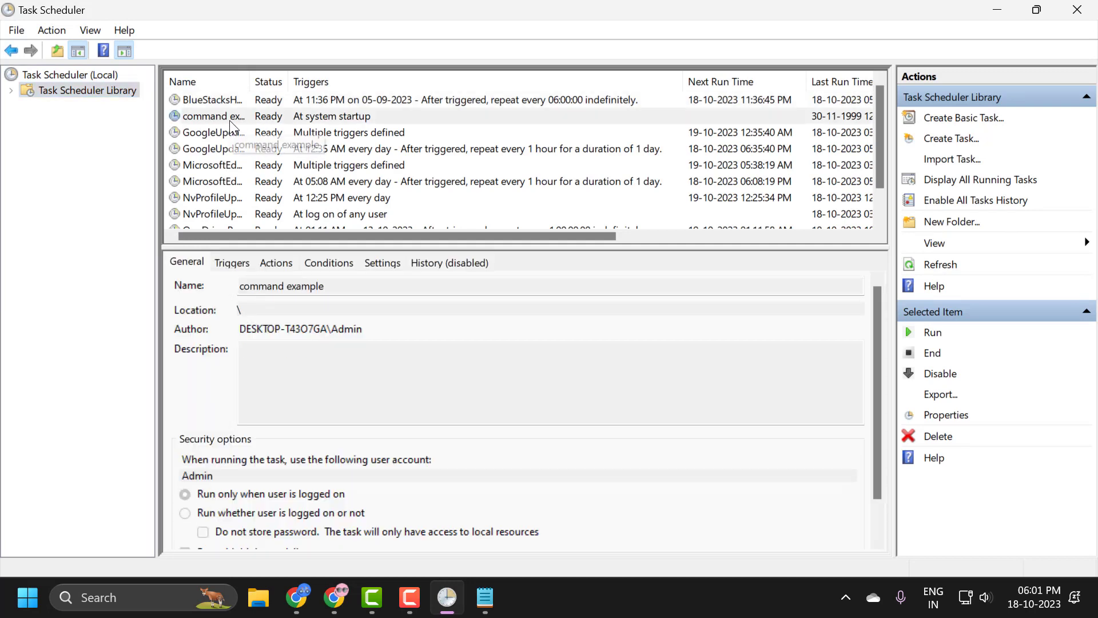
click(210, 116)
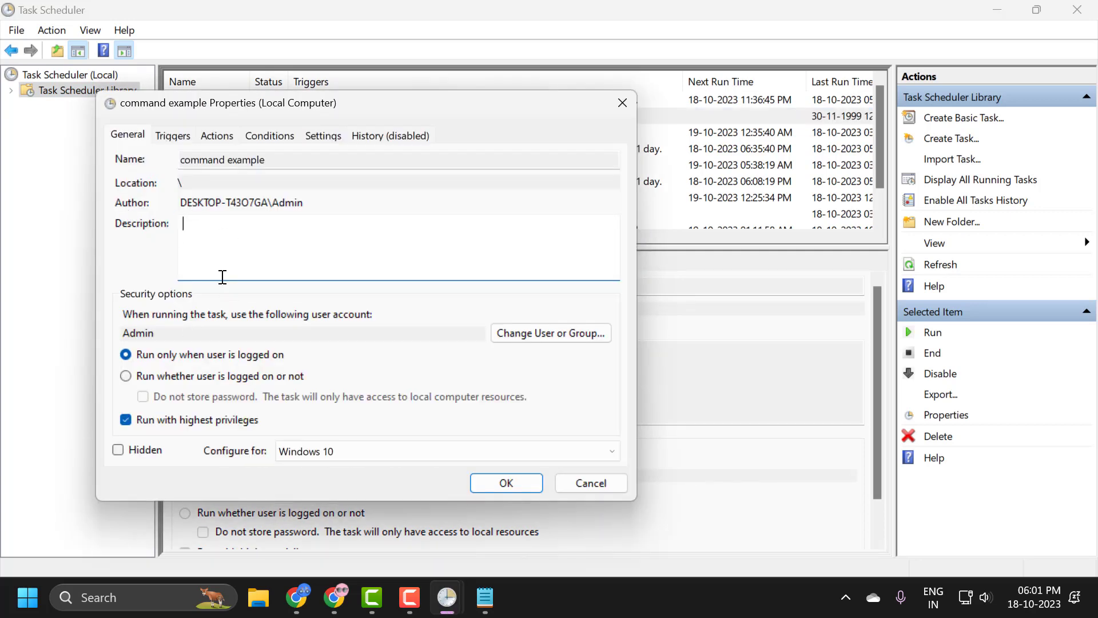
mouse_move(392, 378)
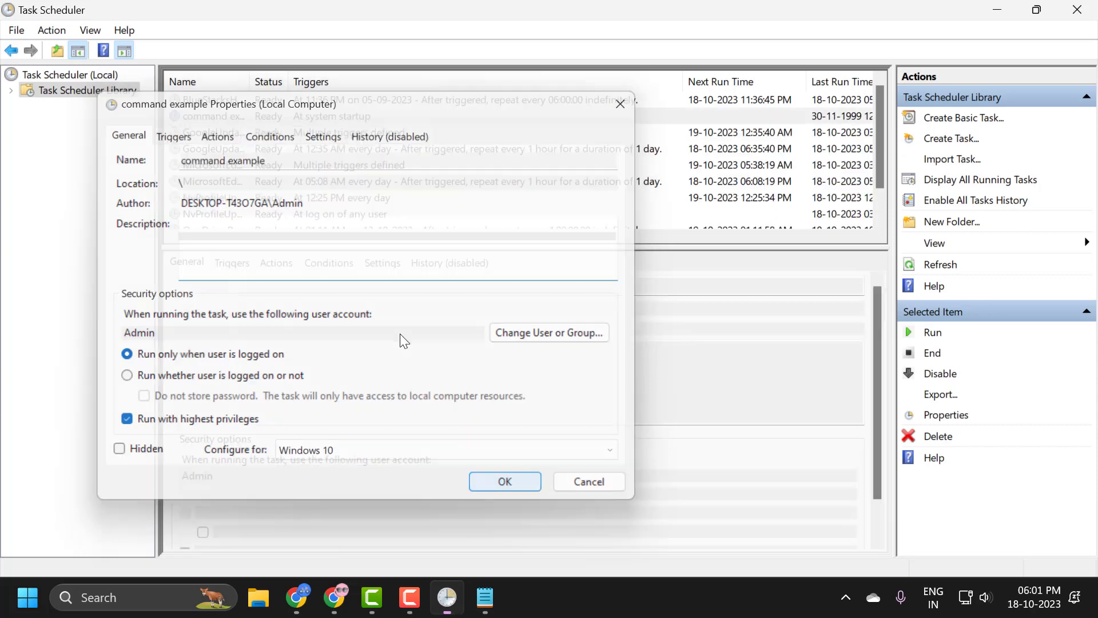
click(503, 482)
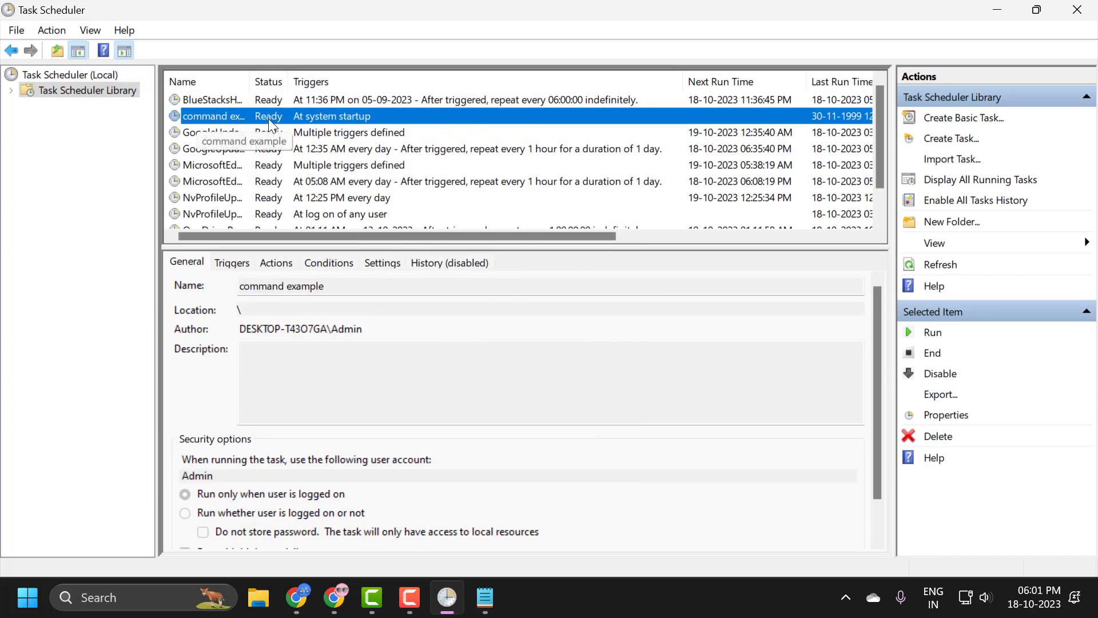
mouse_move(938, 436)
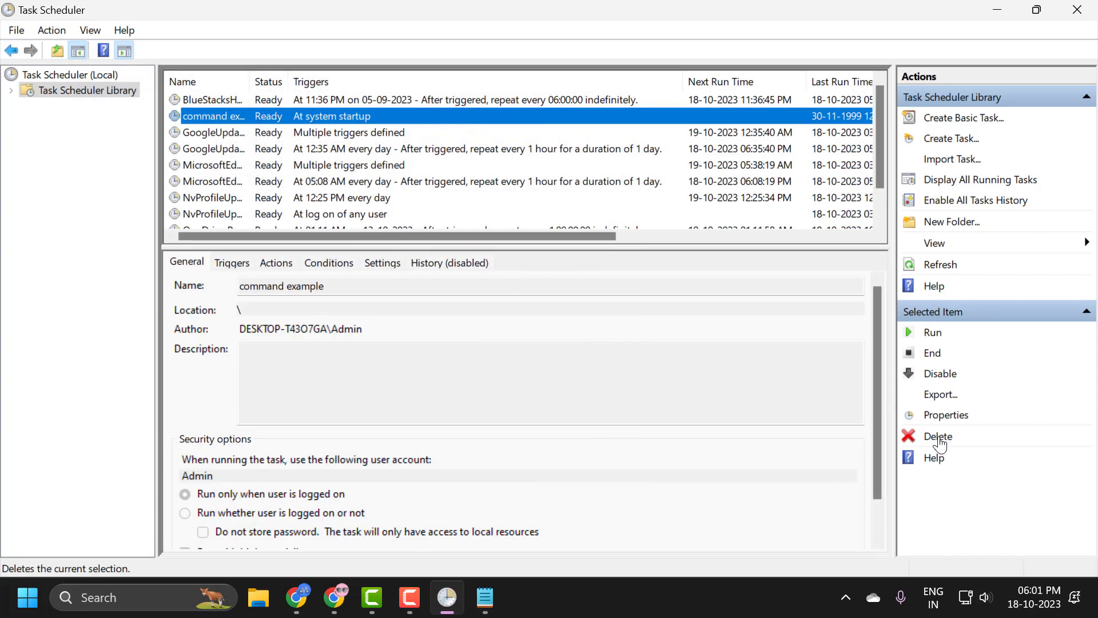
Step: Delete the command example task and confirm with Yes
click(937, 436)
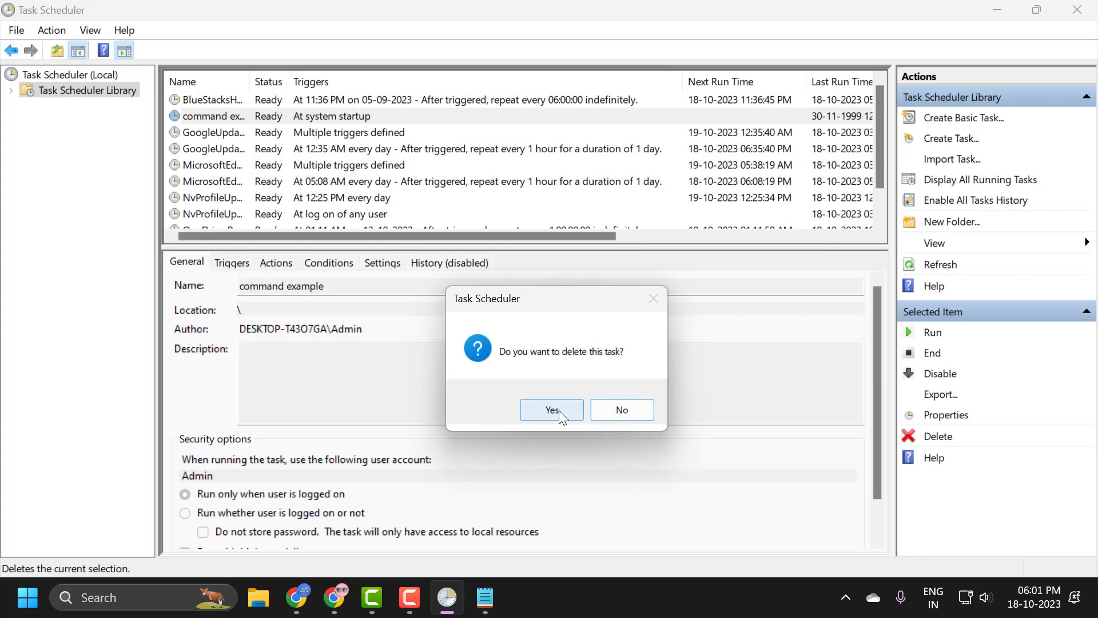
click(550, 410)
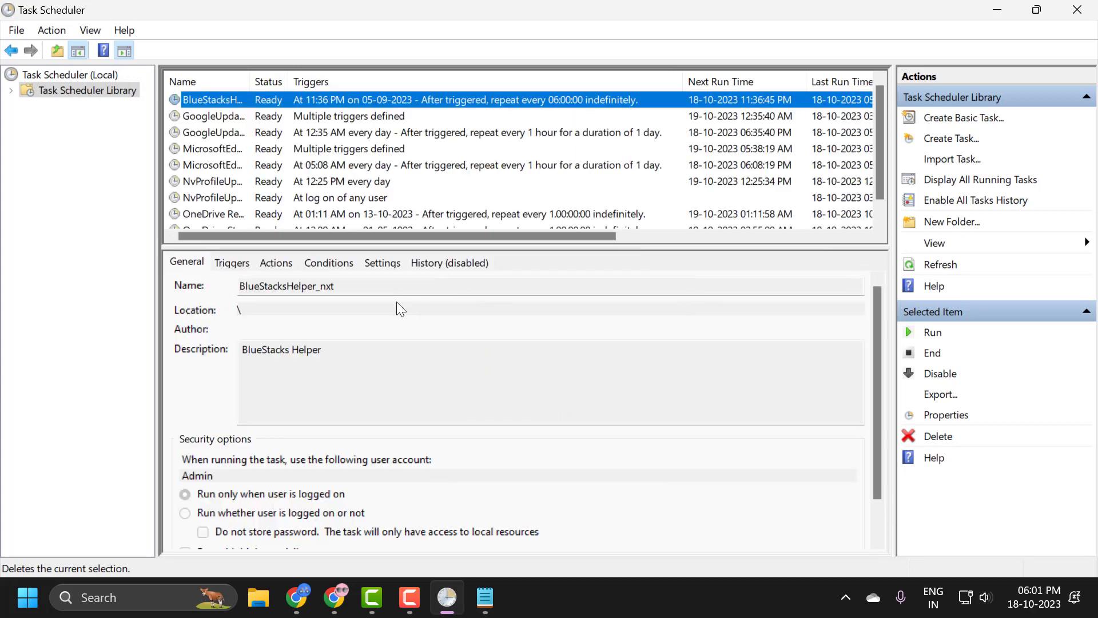
mouse_move(238, 147)
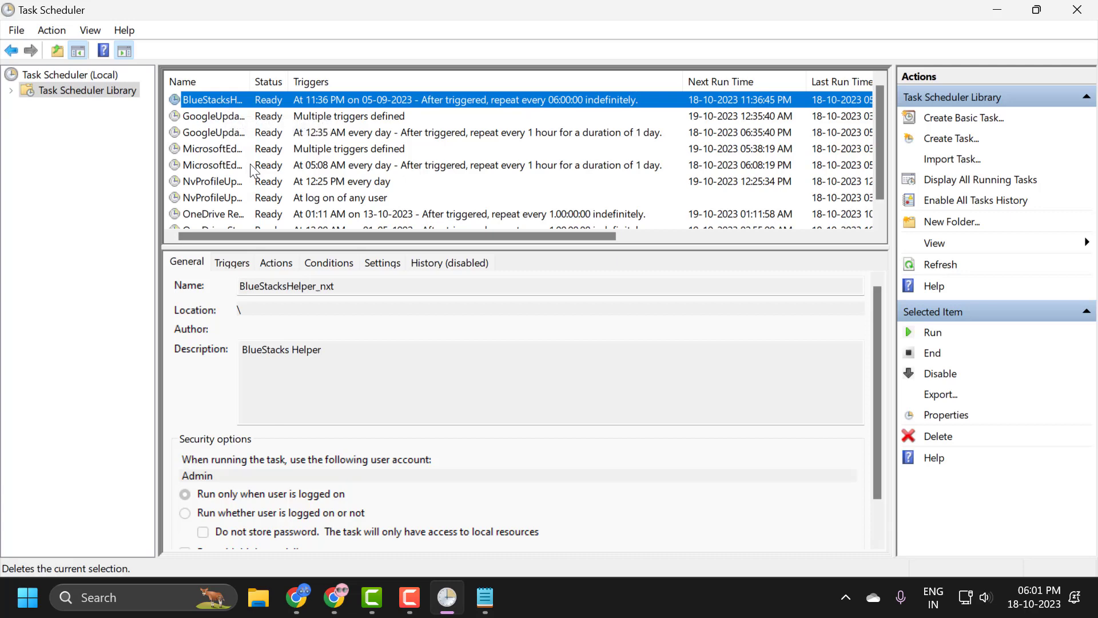
mouse_move(683, 400)
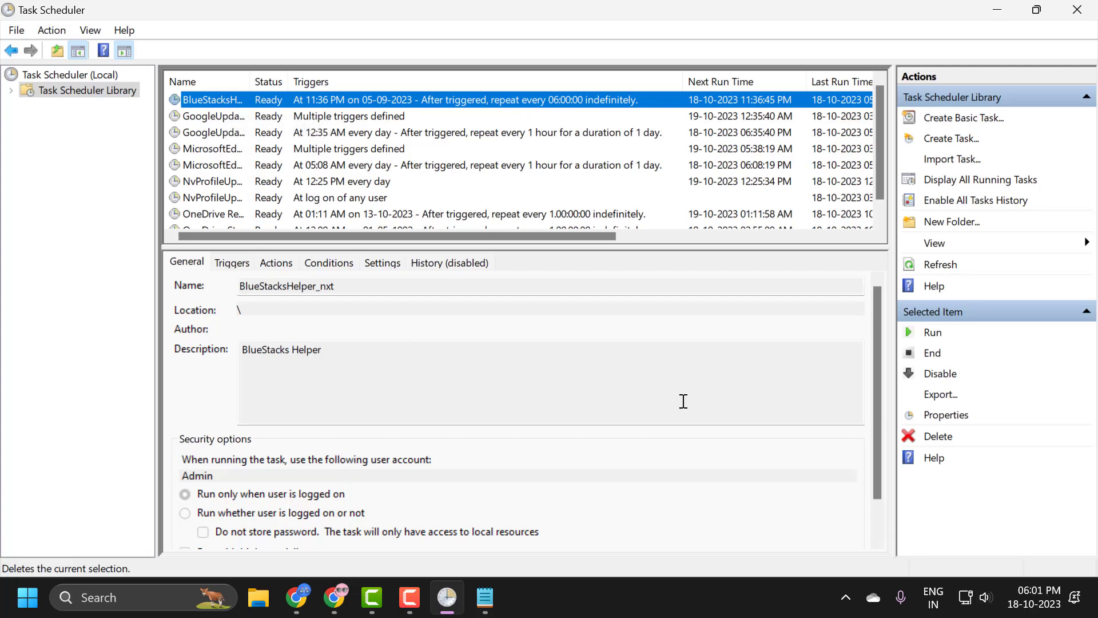